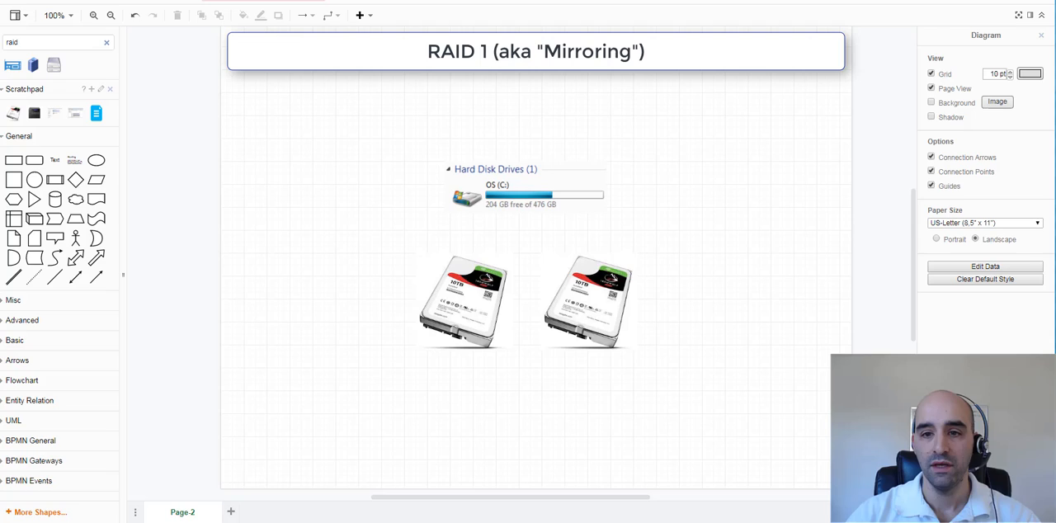
# - Place a blue data file icon beneath each of the two RAID-1 hard drives
pyautogui.click(588, 300)
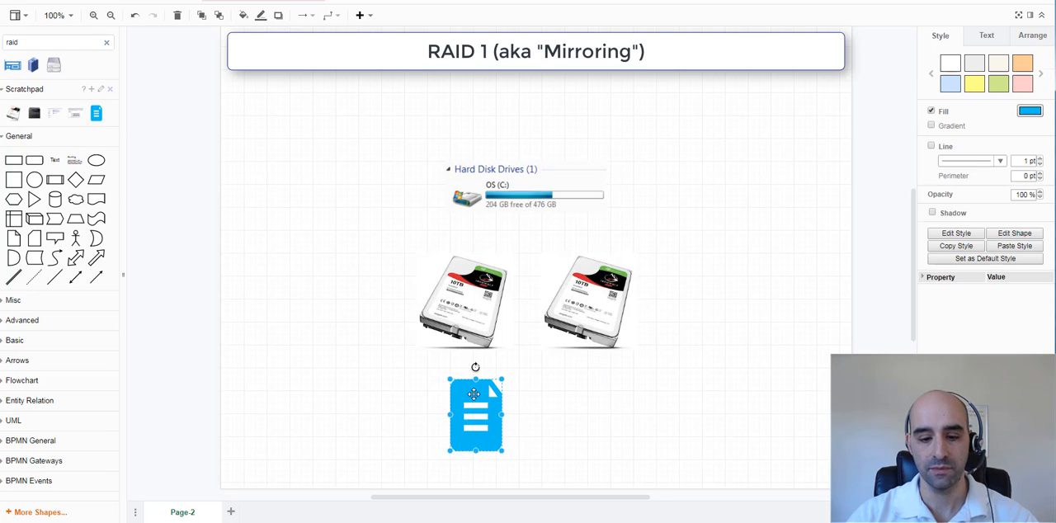
pyautogui.moveTo(475, 414); pyautogui.dragTo(590, 414)
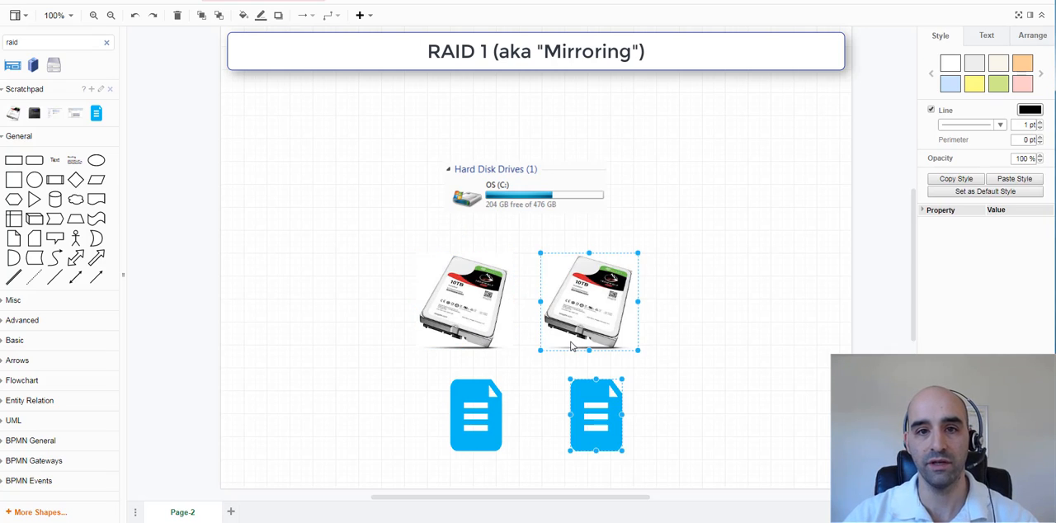
pyautogui.click(595, 414)
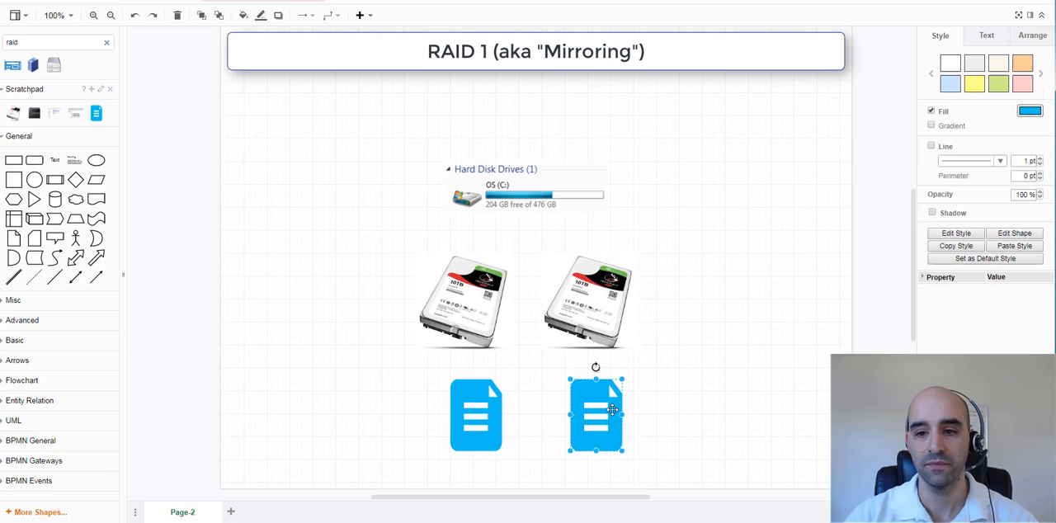
pyautogui.moveTo(714, 296)
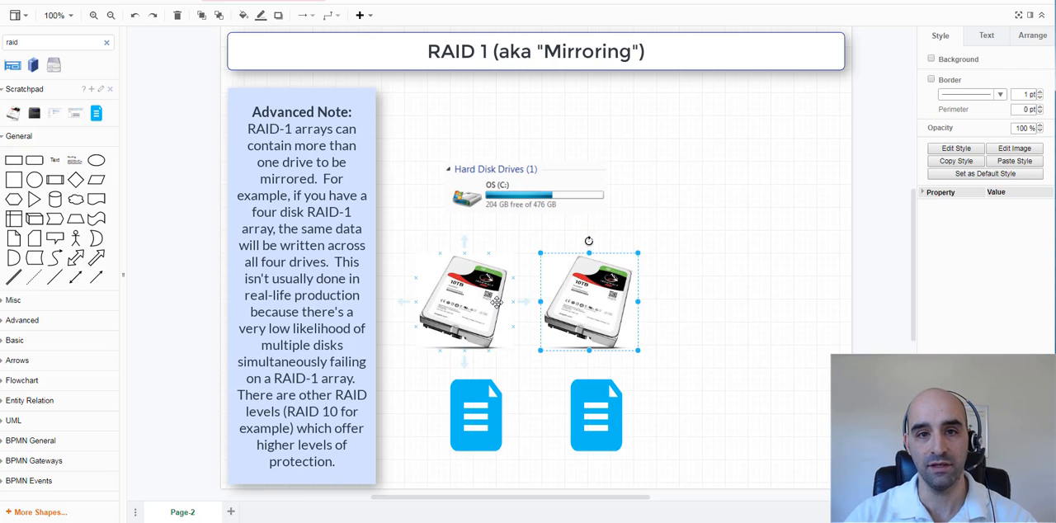
pyautogui.moveTo(520, 295)
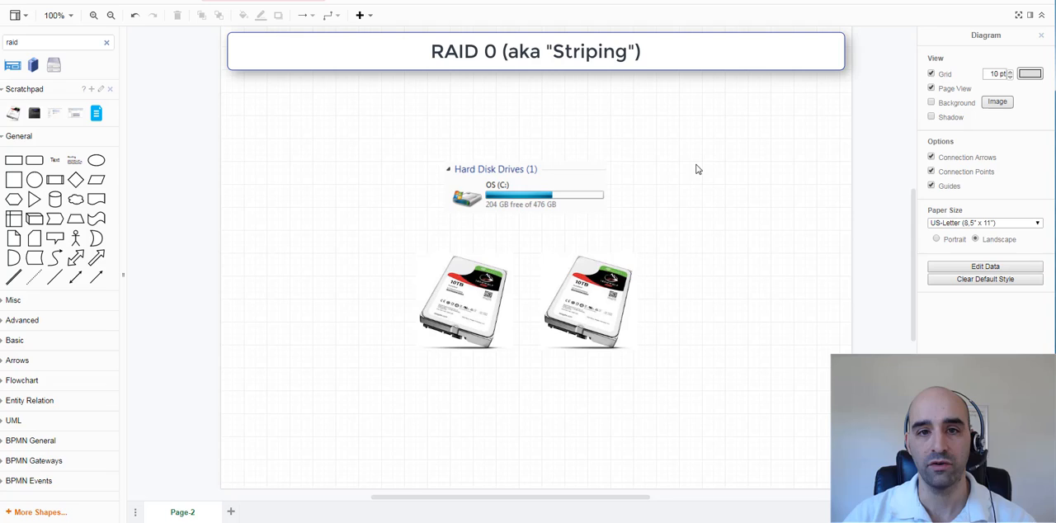
pyautogui.moveTo(221, 202)
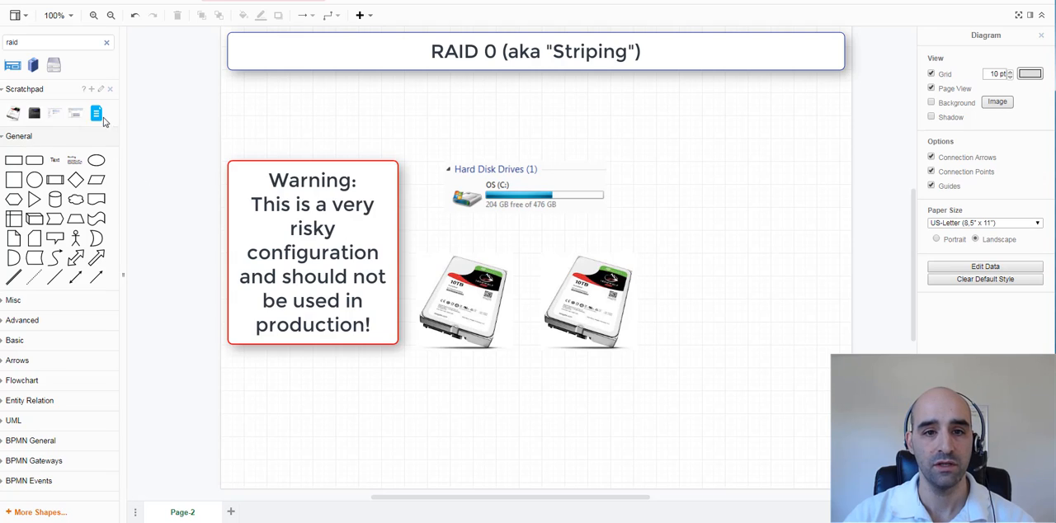
# - Place one data file icon under the drives and stretch it to span both RAID-0 disks
pyautogui.moveTo(96, 112); pyautogui.dragTo(458, 414)
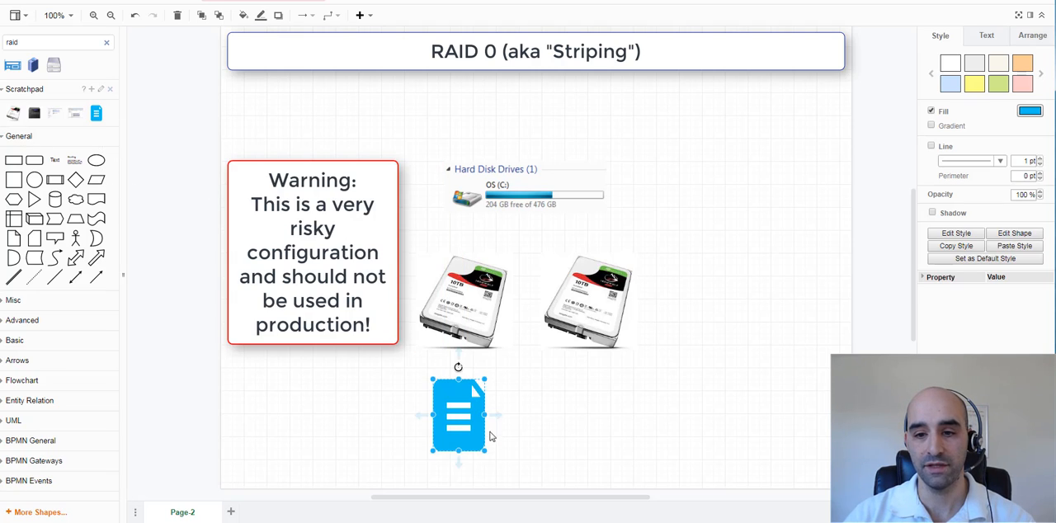
pyautogui.moveTo(528, 307)
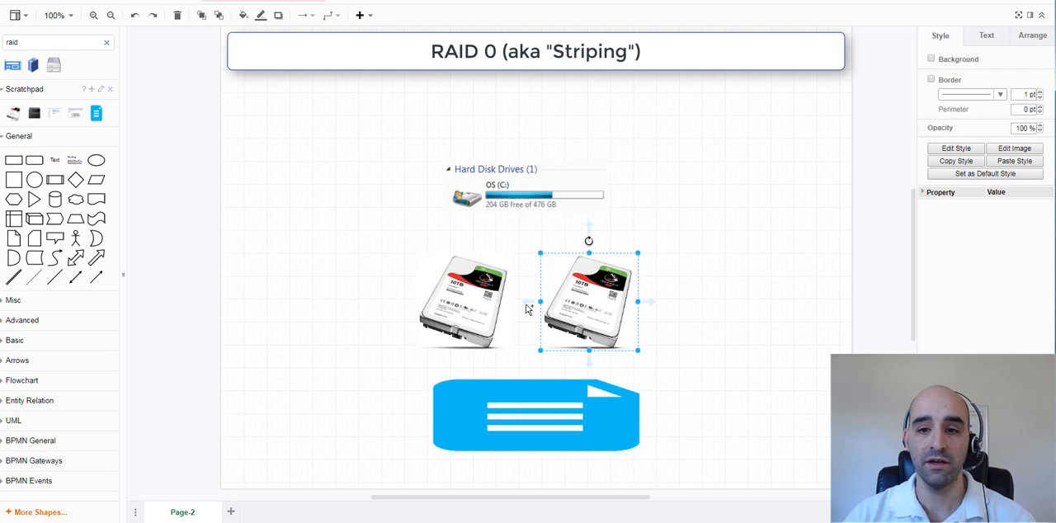
pyautogui.click(465, 300)
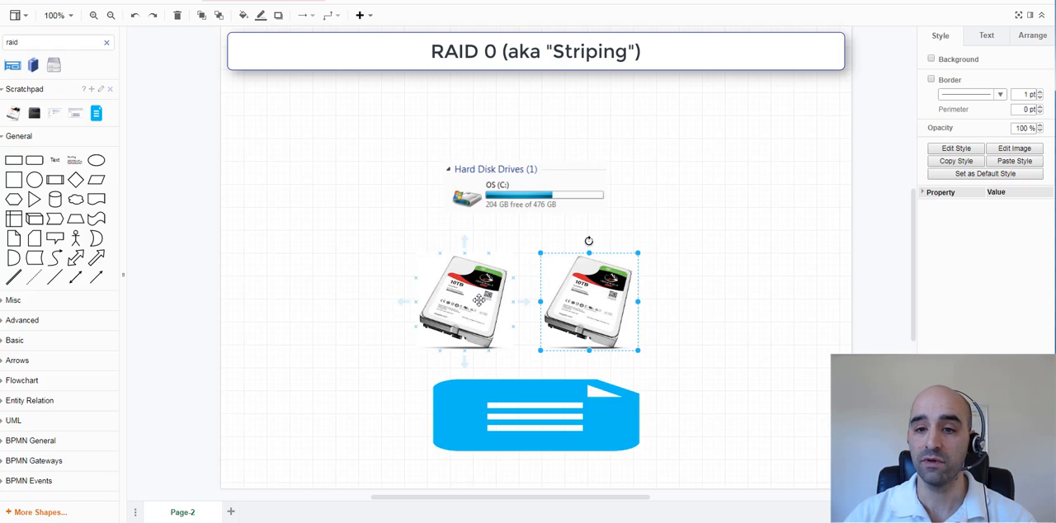
pyautogui.click(461, 300)
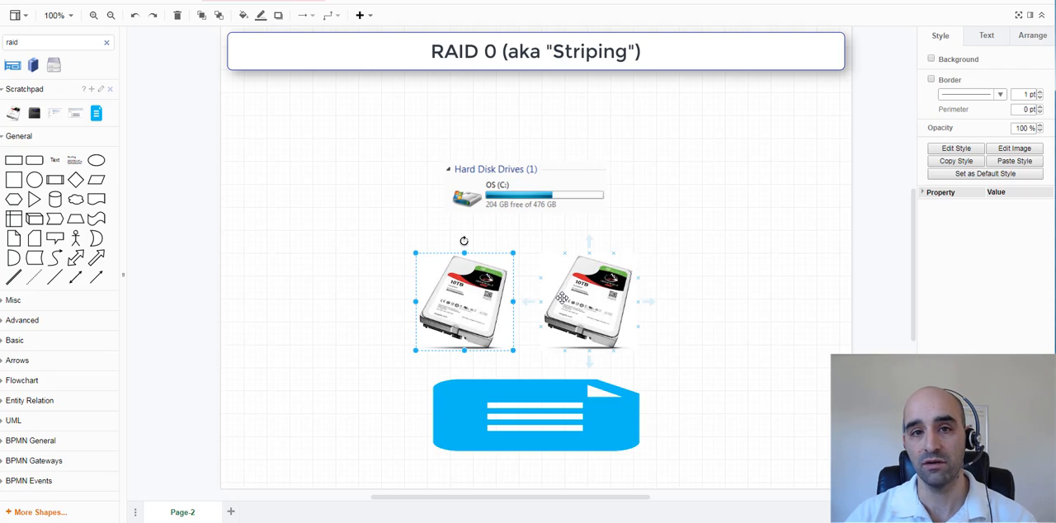
pyautogui.moveTo(558, 297)
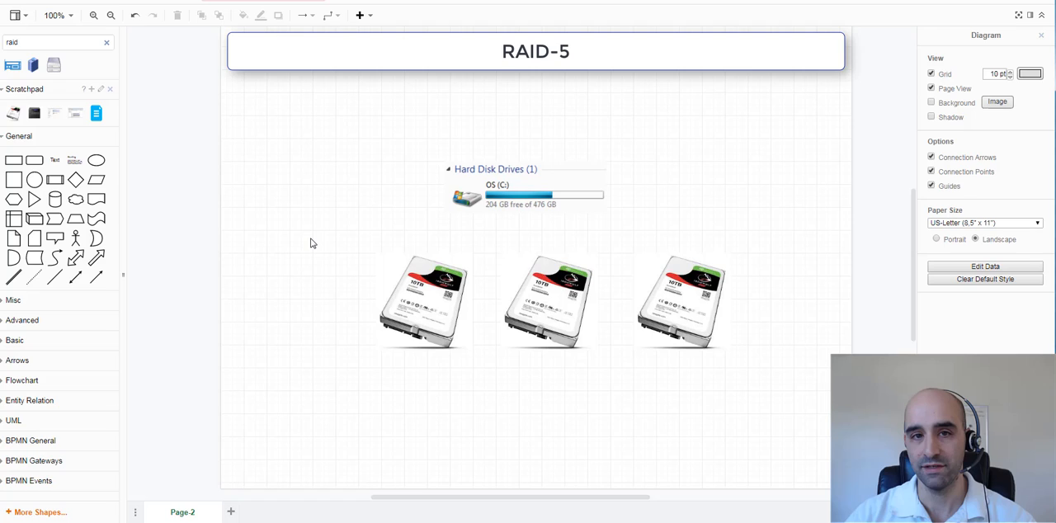
pyautogui.moveTo(307, 218)
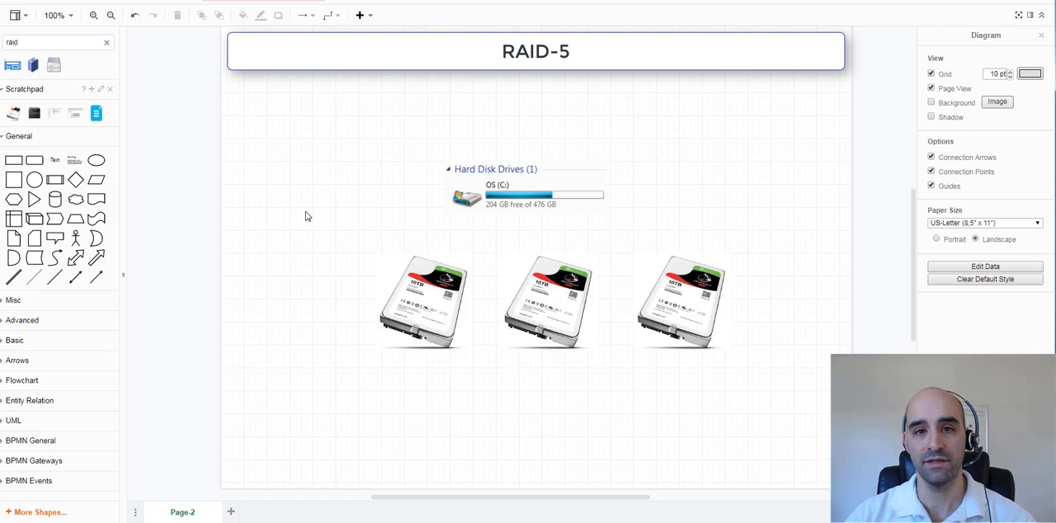
# - Duplicate a hard drive image and position the copy beneath the third RAID-5 drive
pyautogui.click(422, 302)
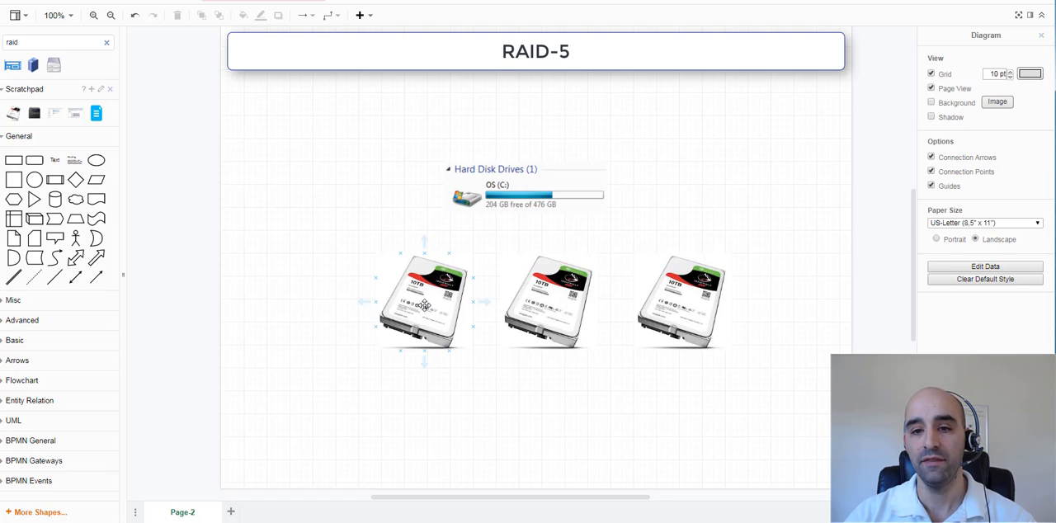
pyautogui.click(547, 300)
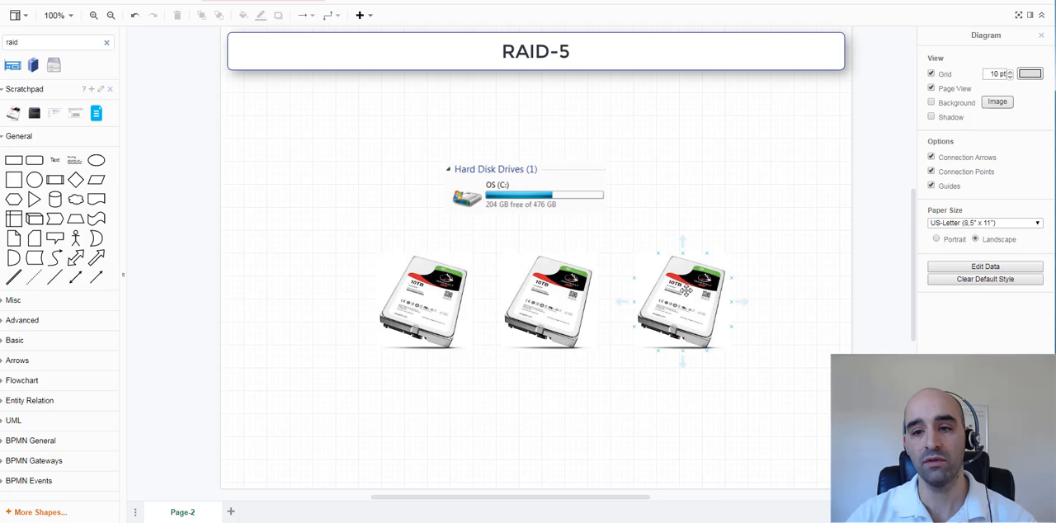
pyautogui.click(548, 300)
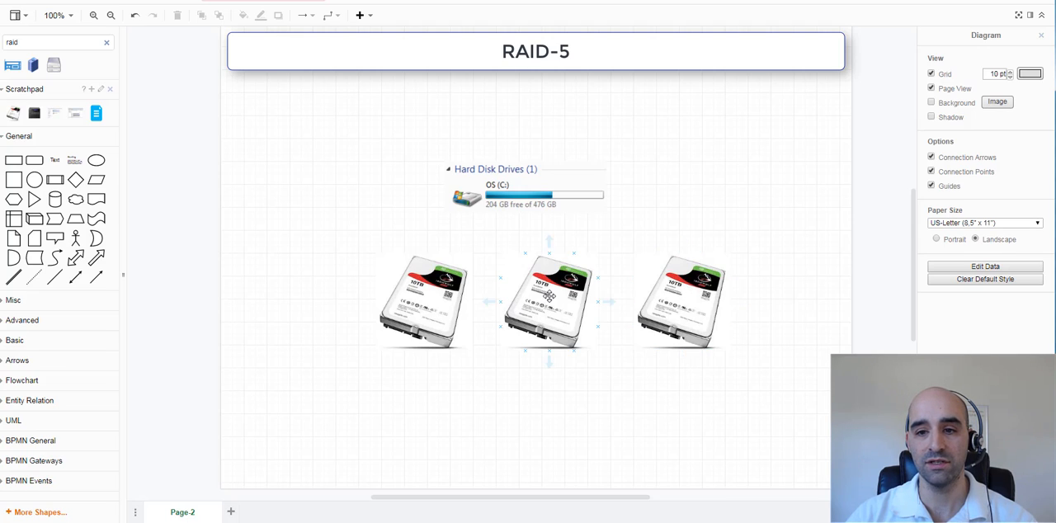
pyautogui.click(681, 300)
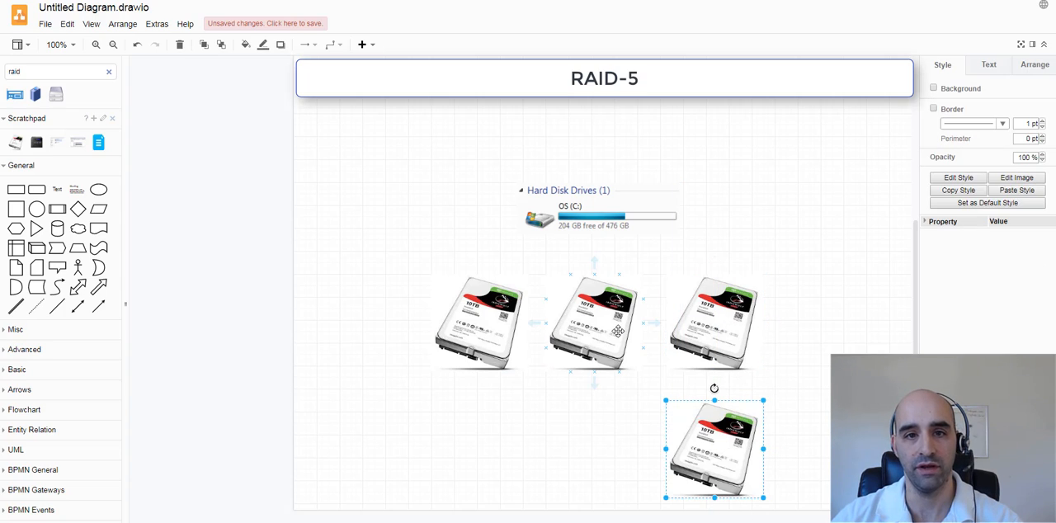
pyautogui.click(713, 321)
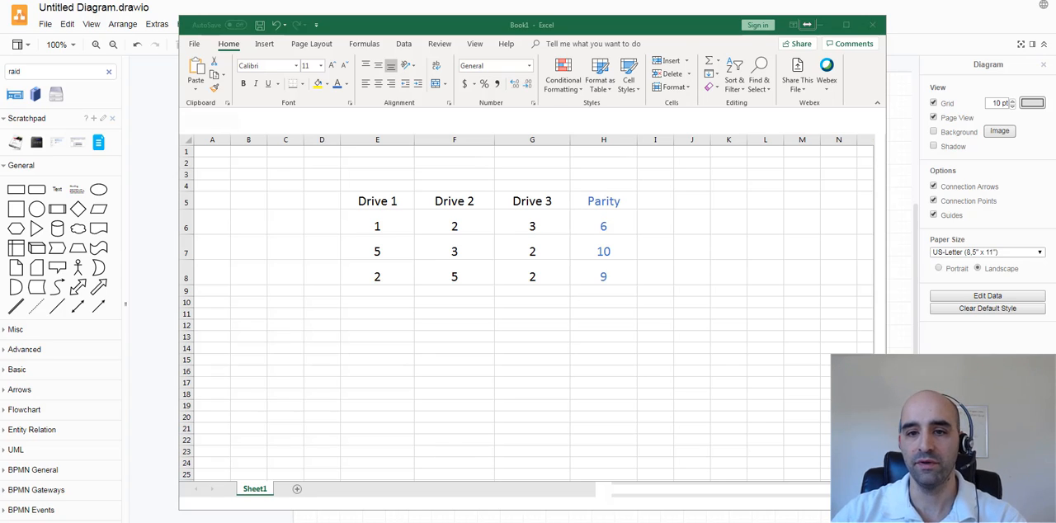
# - Enter the drive values and confirm row 6's parity SUM(E6:G6) gives 6
pyautogui.click(322, 202)
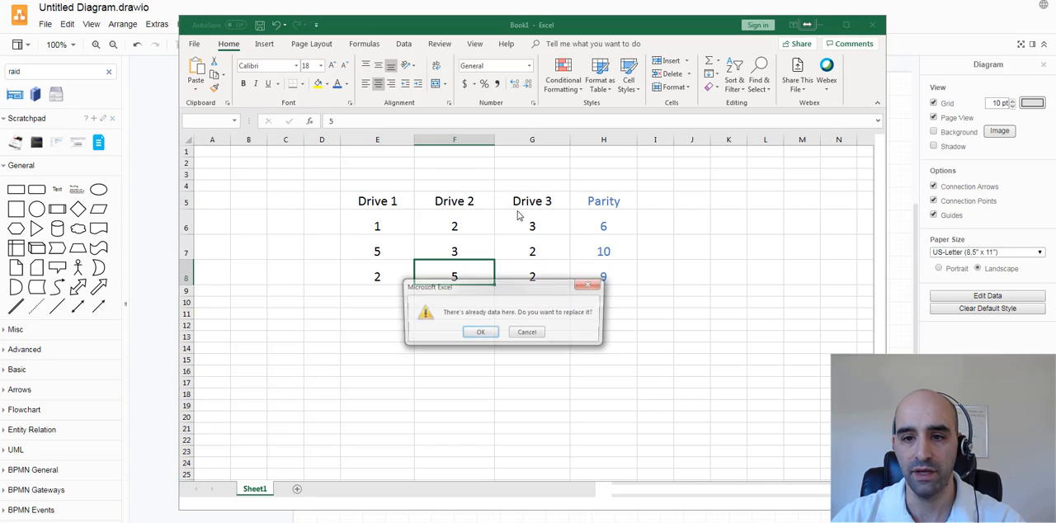
pyautogui.click(480, 332)
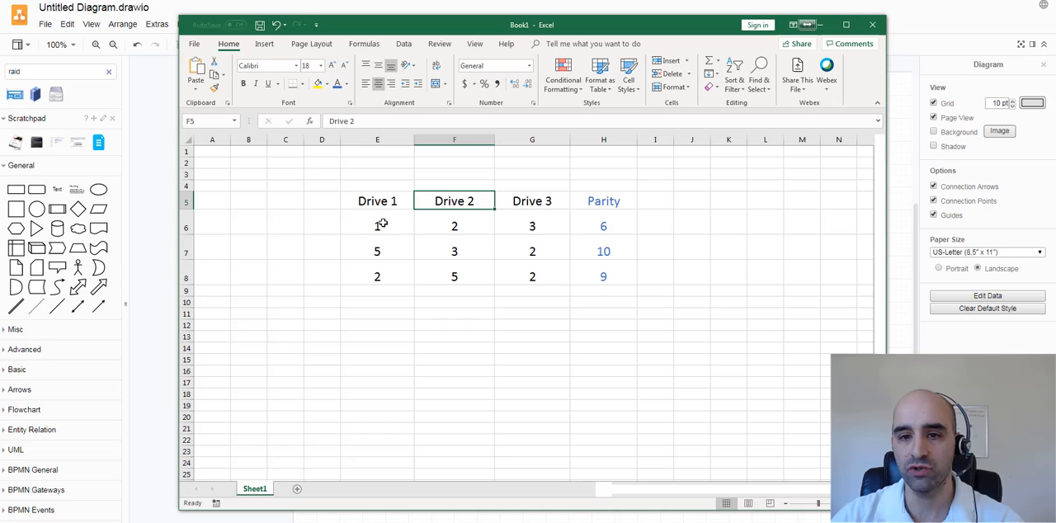
pyautogui.click(376, 226)
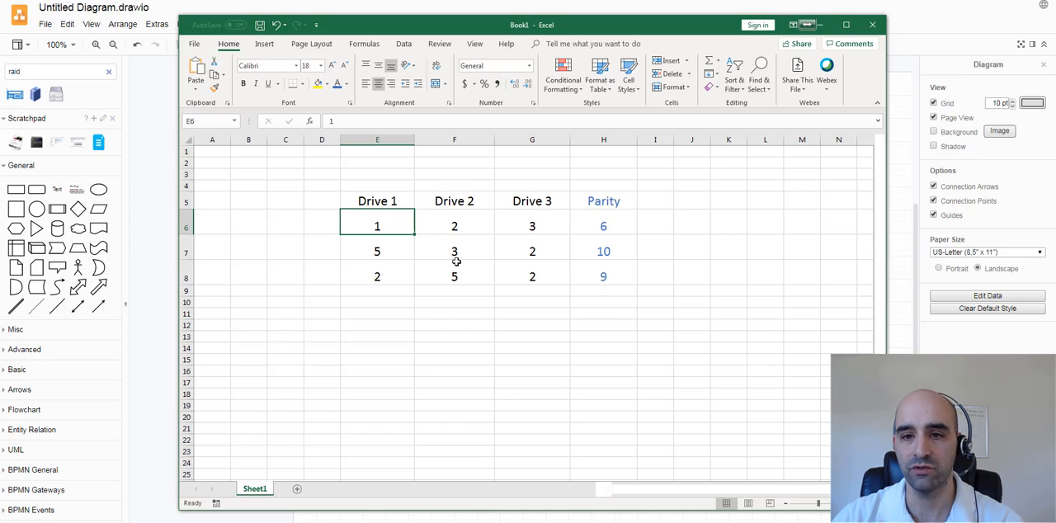
pyautogui.moveTo(534, 277)
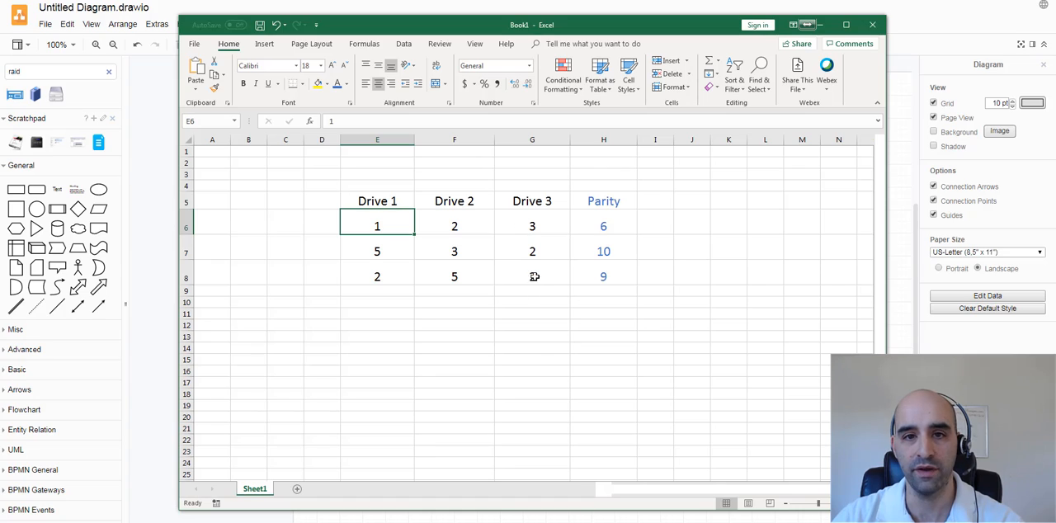
pyautogui.click(604, 226)
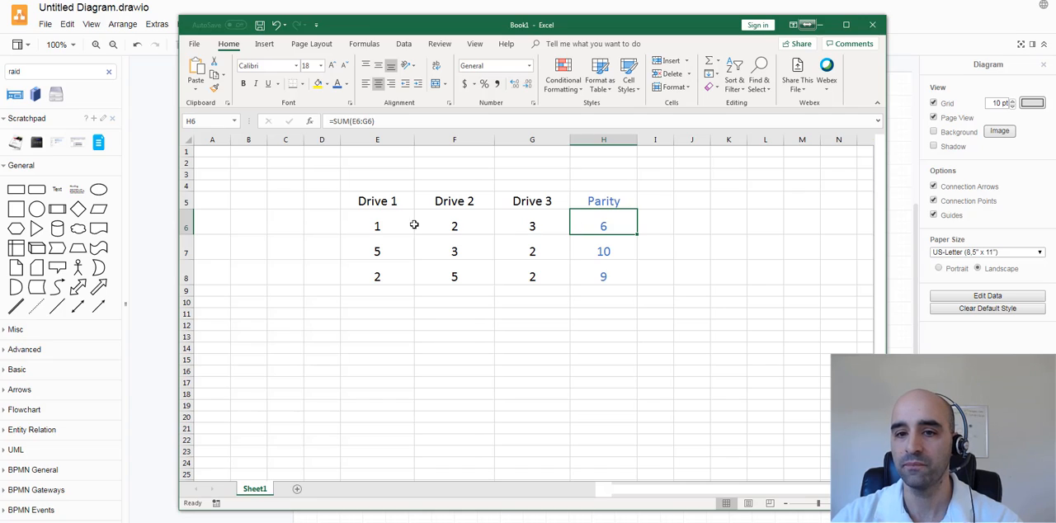
pyautogui.click(531, 225)
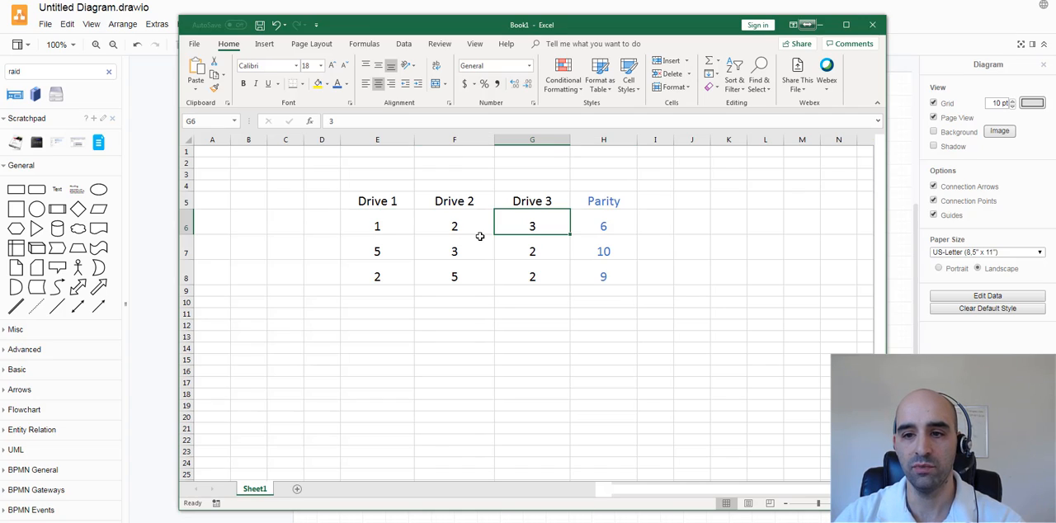
# - Check the filled-down parity SUM formulas in H7 and H8 giving 10 and 9
pyautogui.click(604, 250)
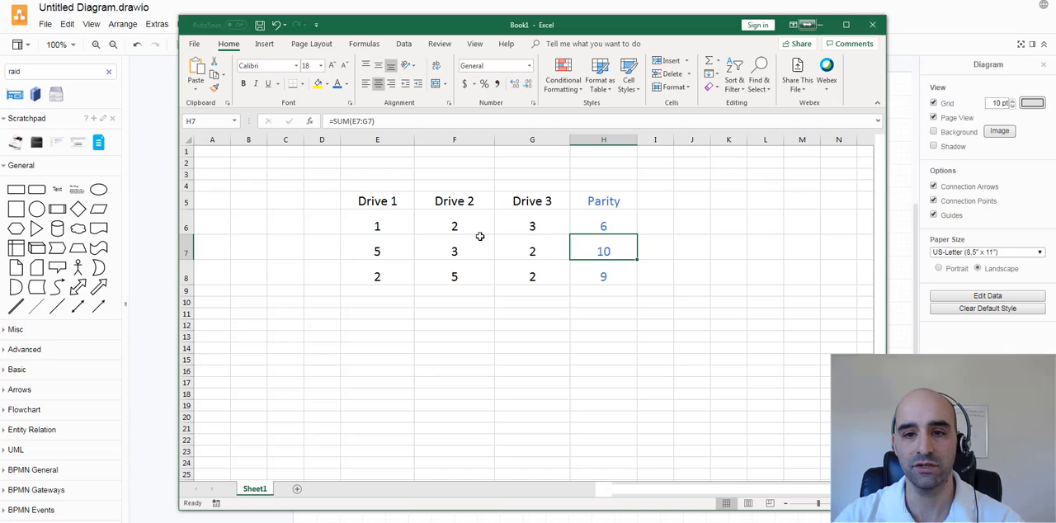
pyautogui.click(531, 251)
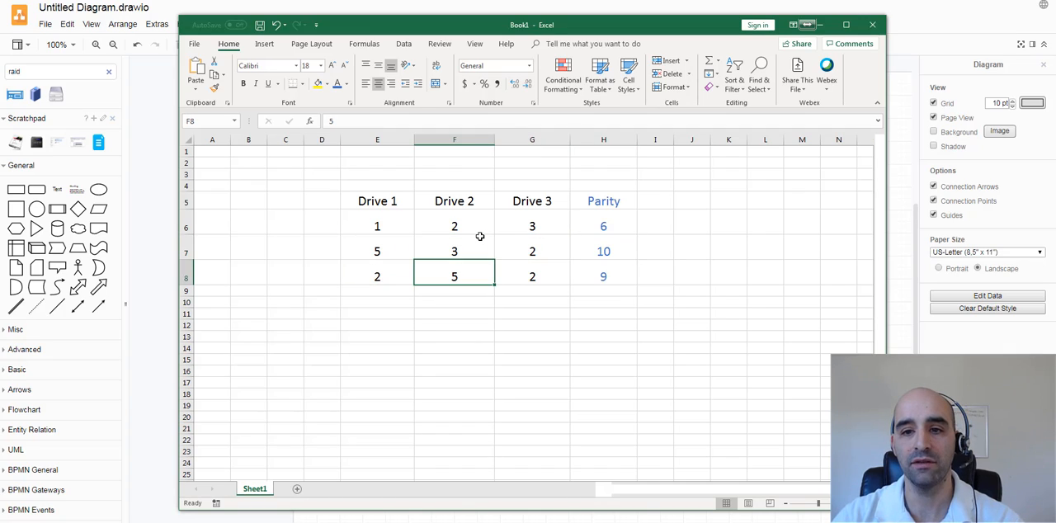
pyautogui.click(531, 276)
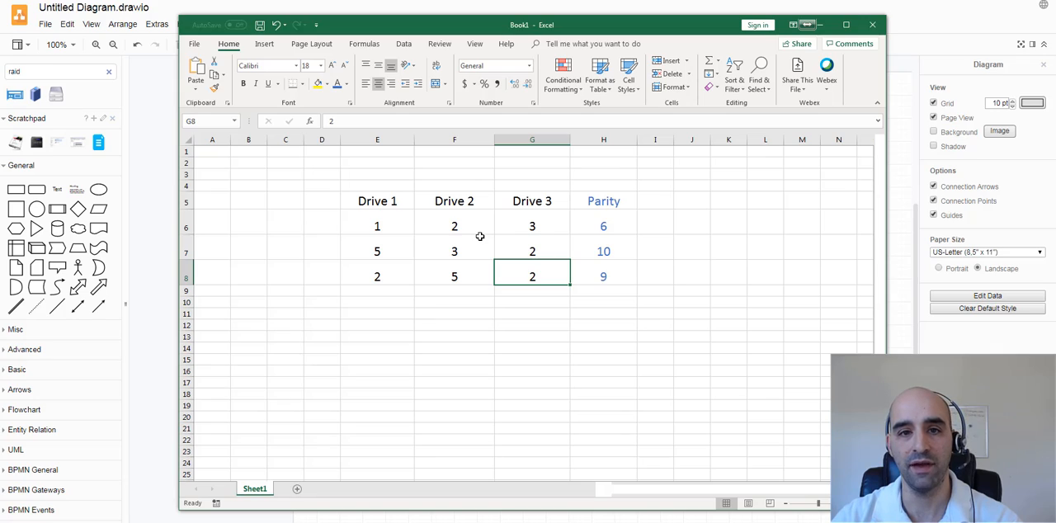
pyautogui.click(603, 277)
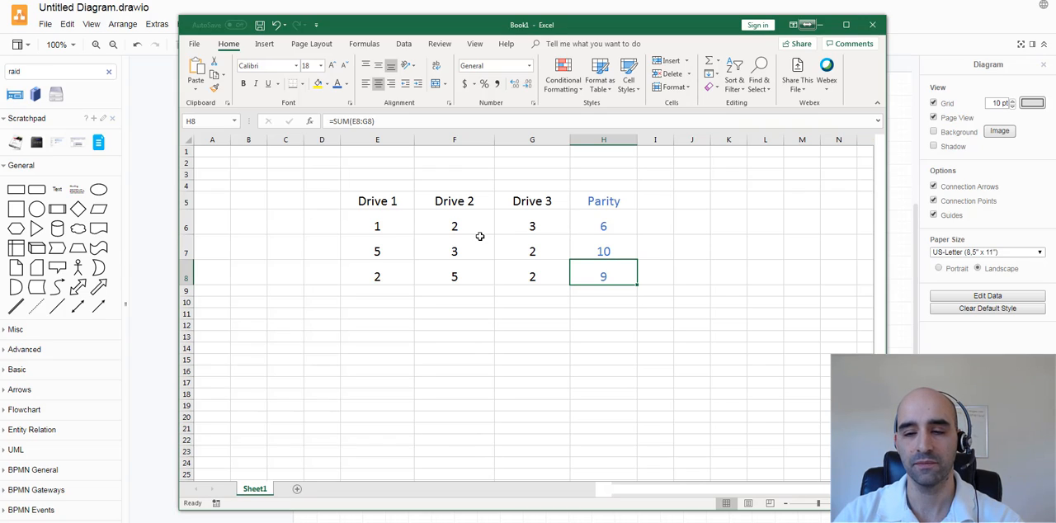
pyautogui.click(604, 324)
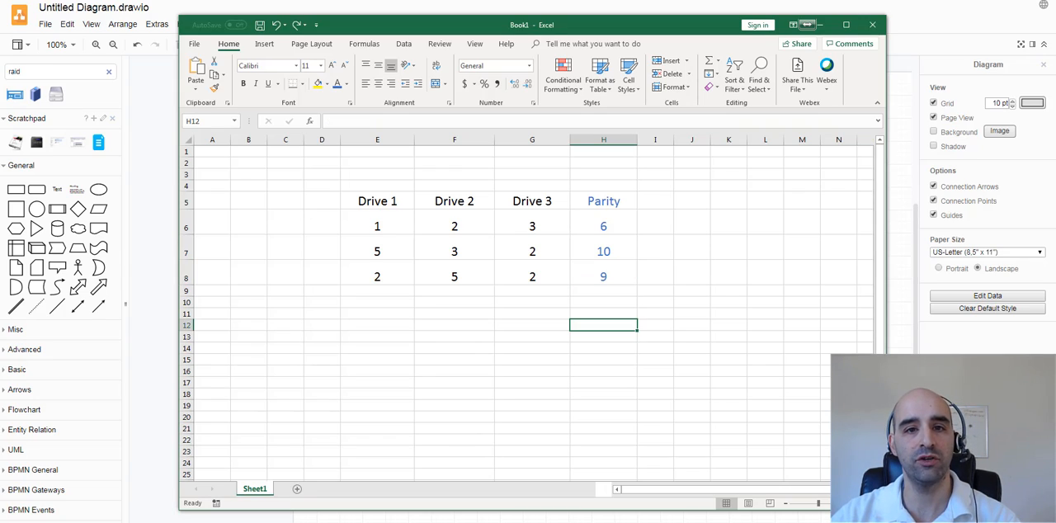
# - Clear Drive 2's values F6:F8 to simulate a failed drive, parity still 6, 10, 9
pyautogui.click(455, 224)
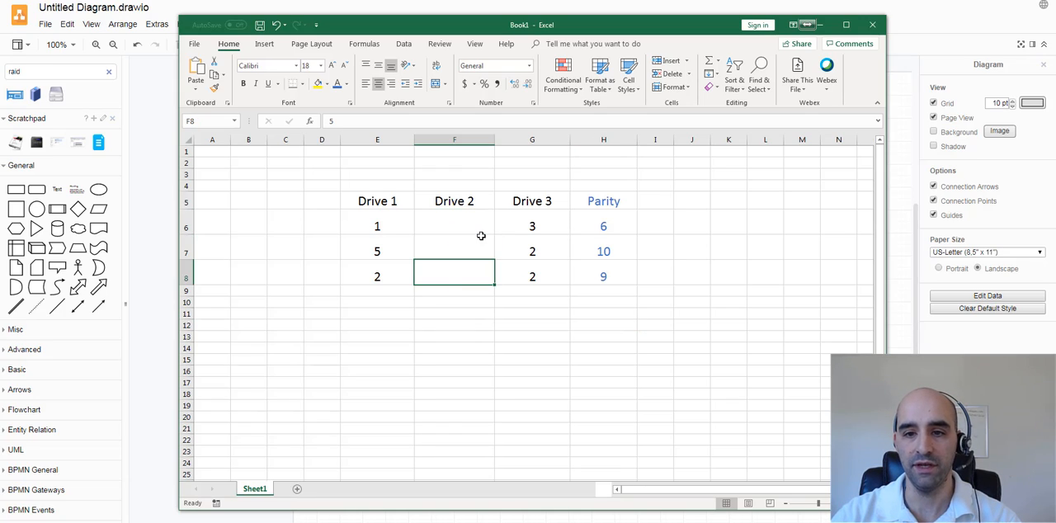
pyautogui.click(604, 226)
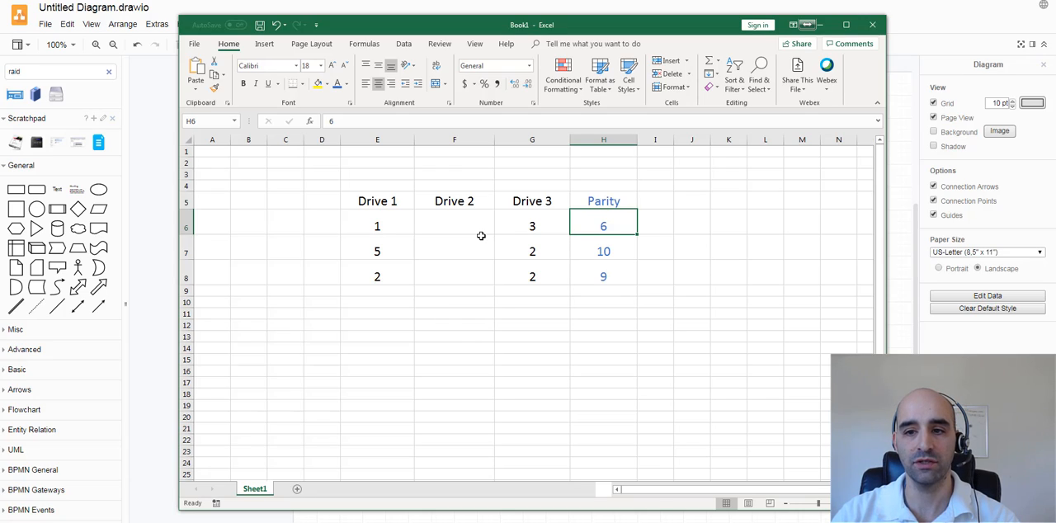
pyautogui.click(531, 224)
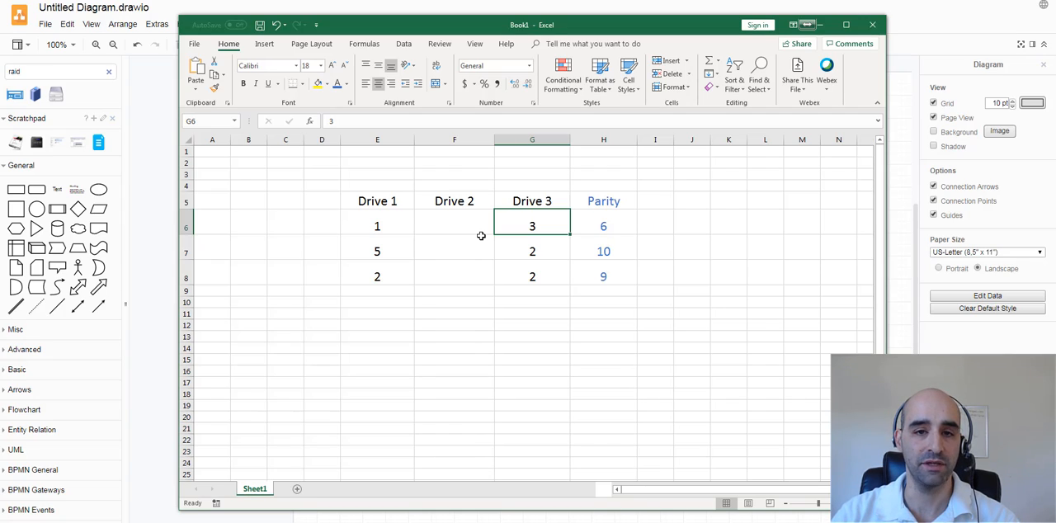
pyautogui.click(454, 226)
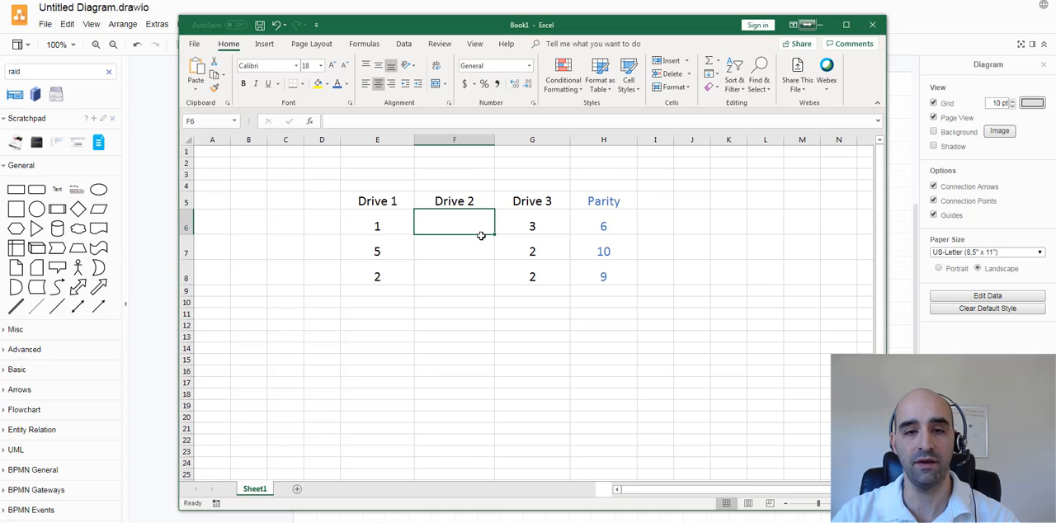
pyautogui.click(376, 226)
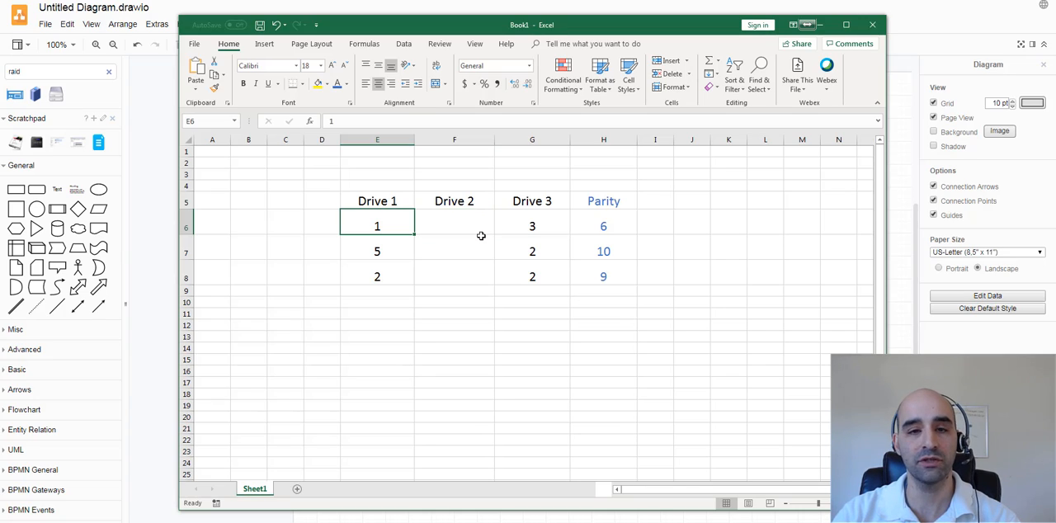
# - Walk through row 6's Drive 1 value 1, Drive 3 value 3 and parity 6 to explain the rebuild
pyautogui.click(455, 224)
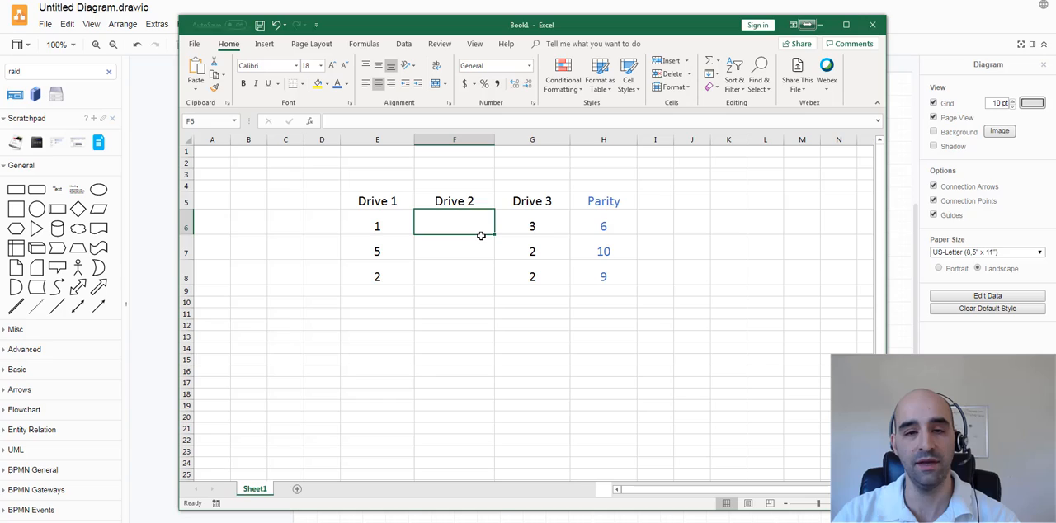
pyautogui.click(376, 226)
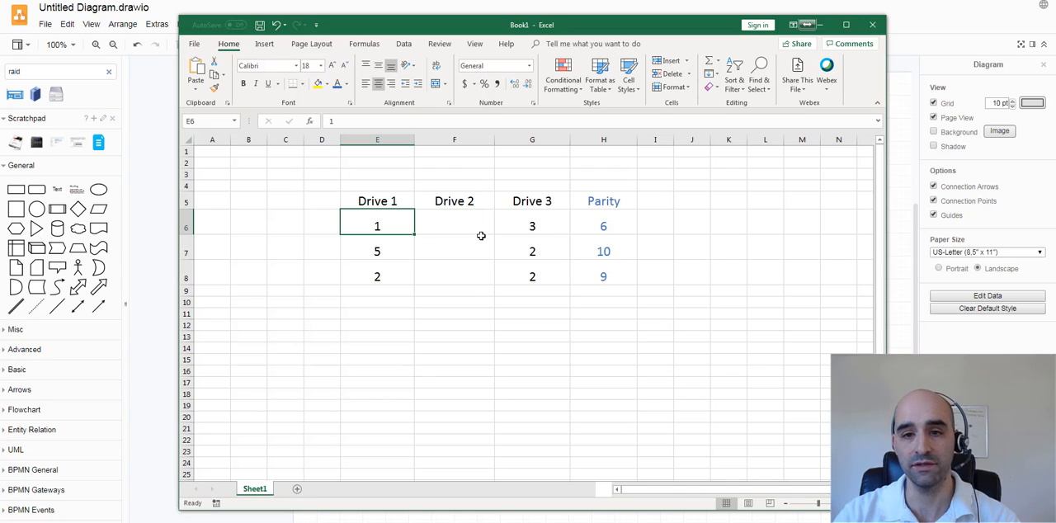
pyautogui.click(603, 226)
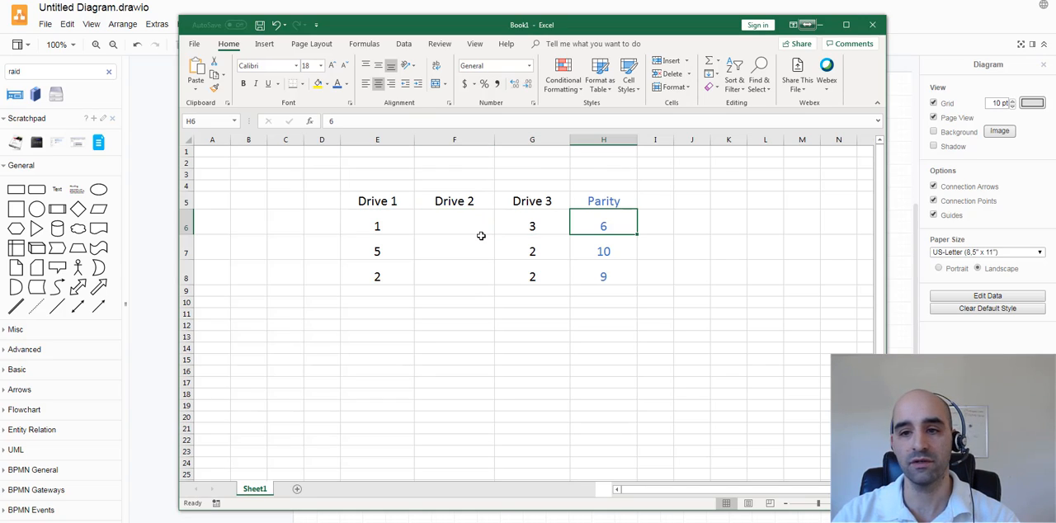
pyautogui.click(376, 226)
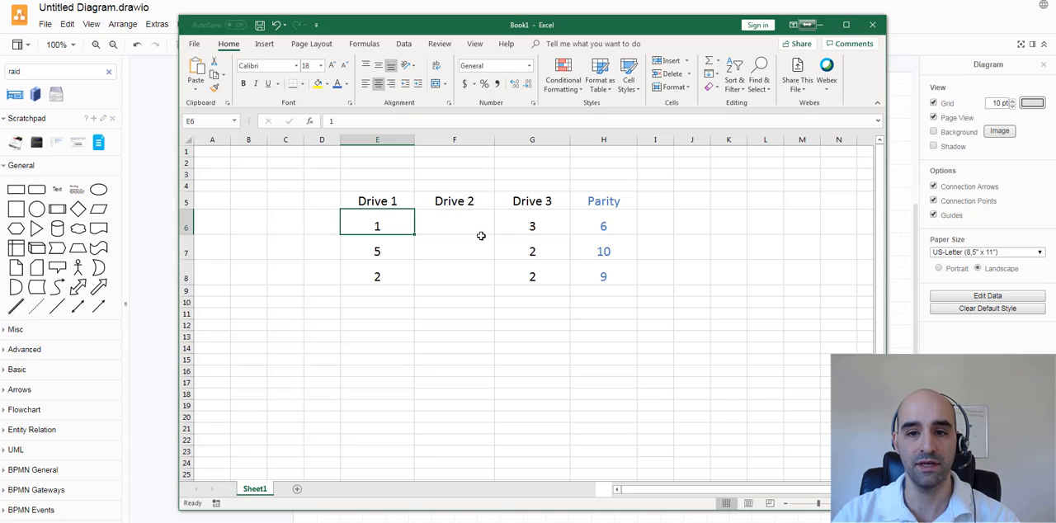
pyautogui.click(453, 224)
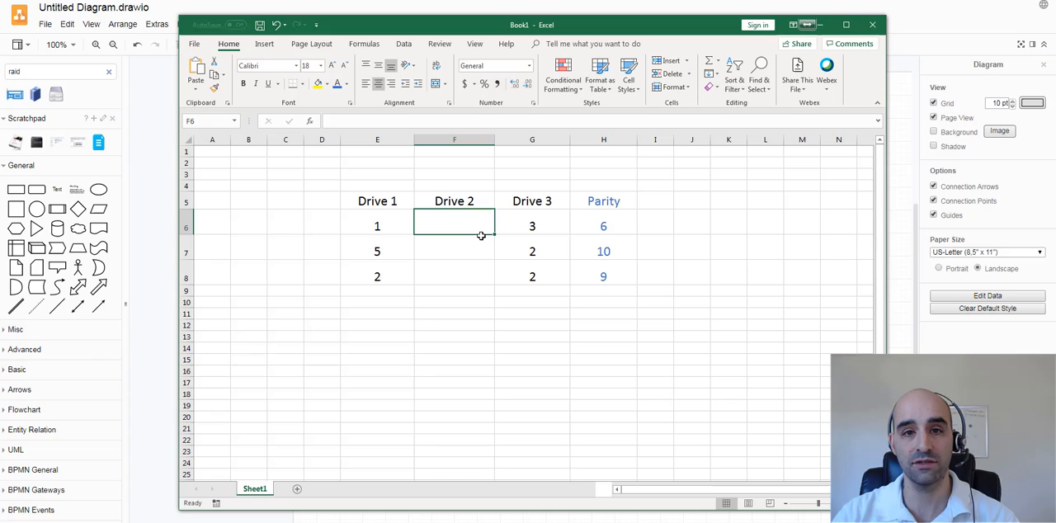
# - Refill Drive 2's column with 2, 3 and 5 reconstructed from the parity totals
pyautogui.write('2')
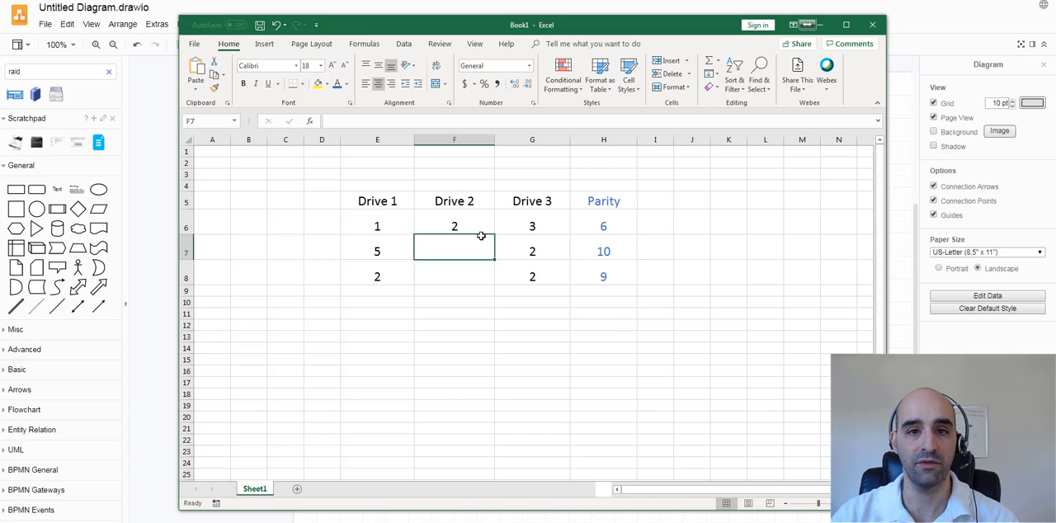
pyautogui.write('3')
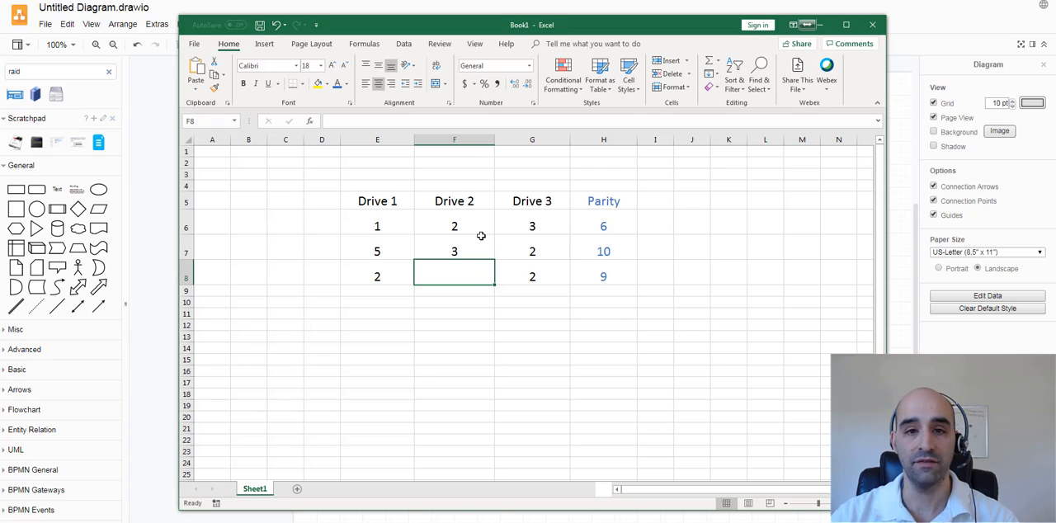
pyautogui.write('5')
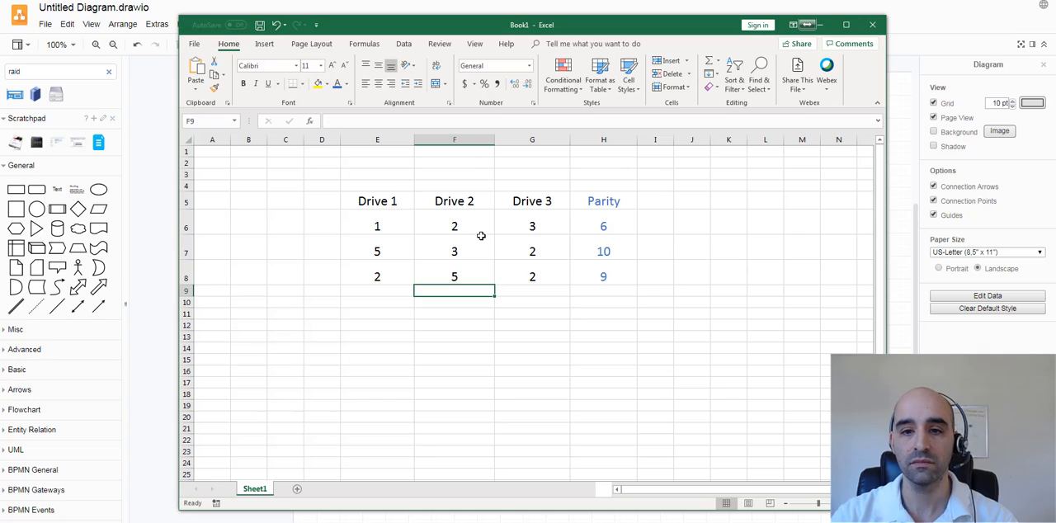
pyautogui.click(454, 226)
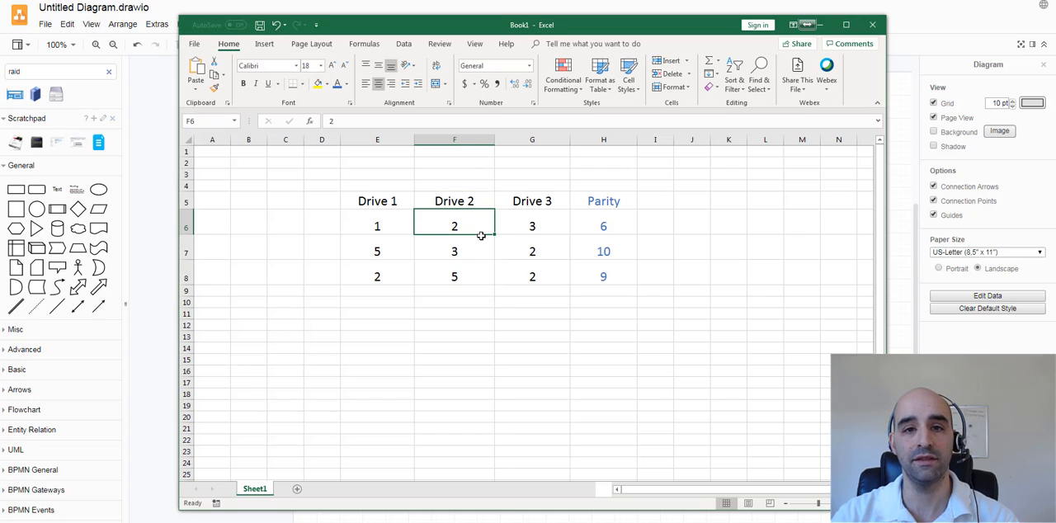
pyautogui.click(532, 201)
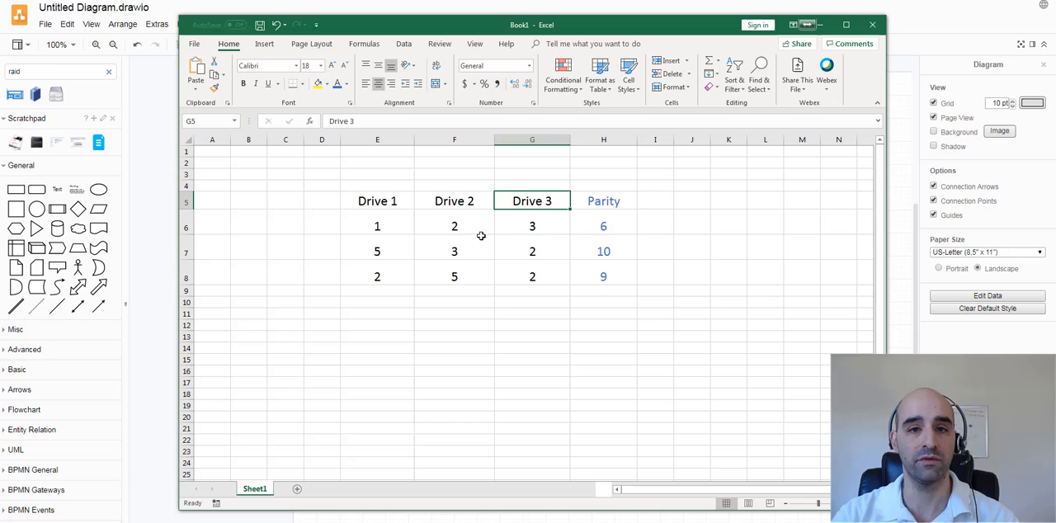
pyautogui.click(454, 224)
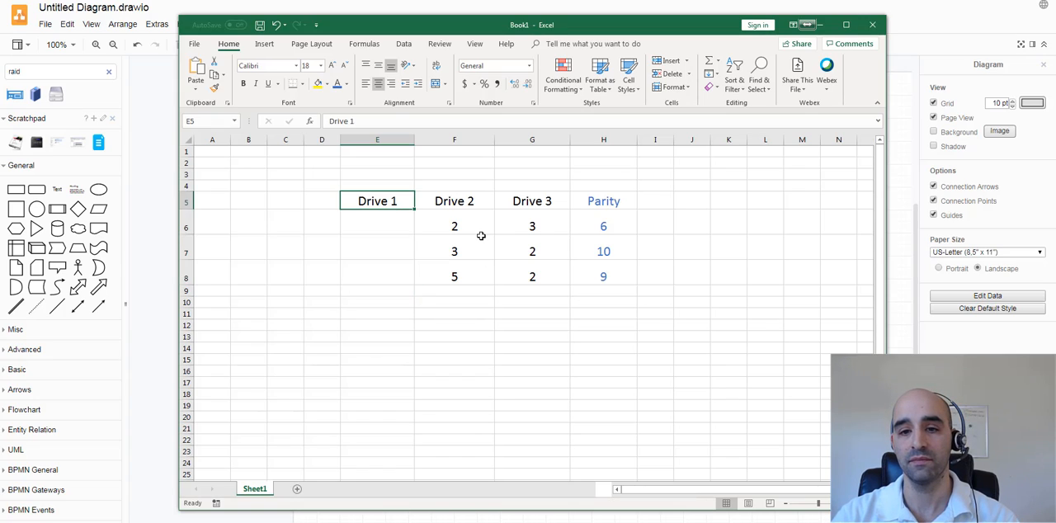
pyautogui.click(376, 226)
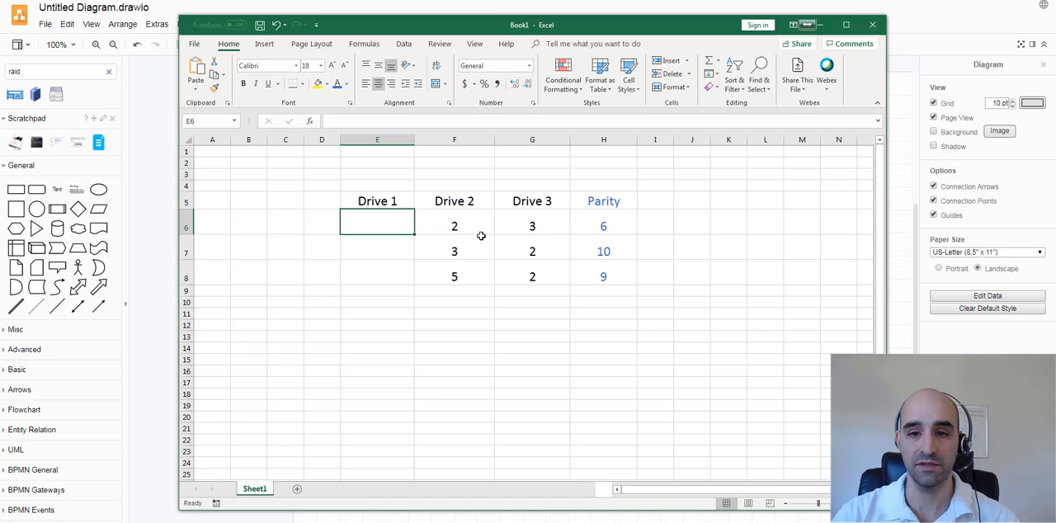
pyautogui.write('1')
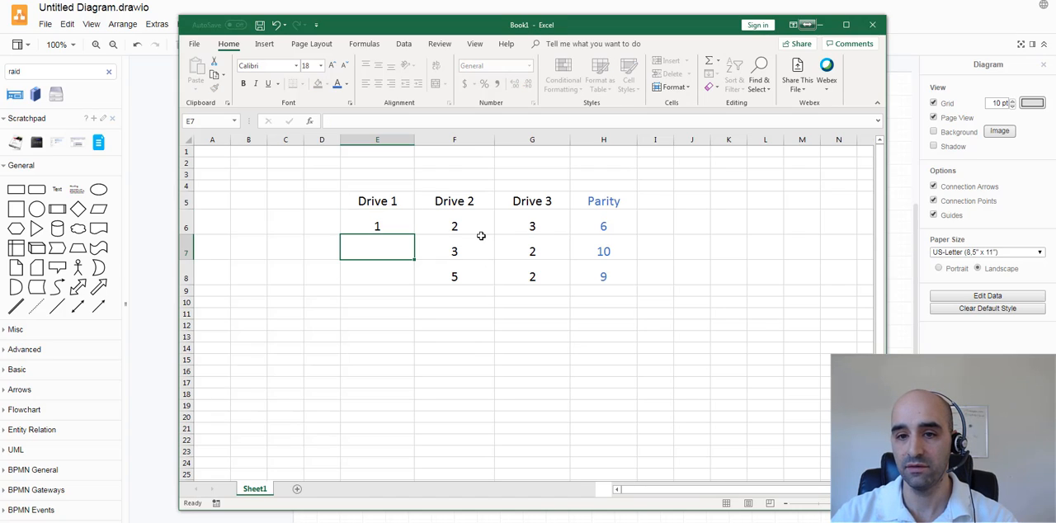
pyautogui.write('5')
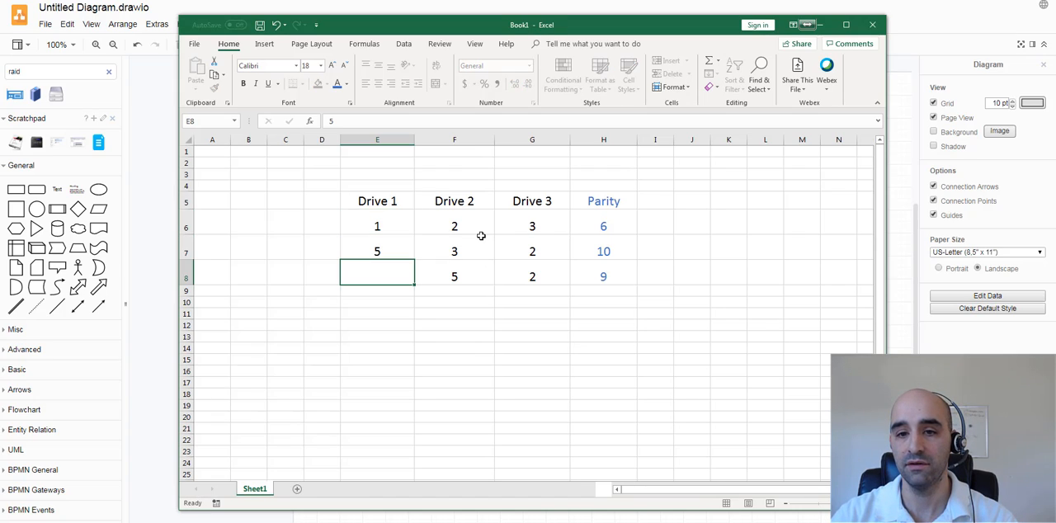
pyautogui.write('2')
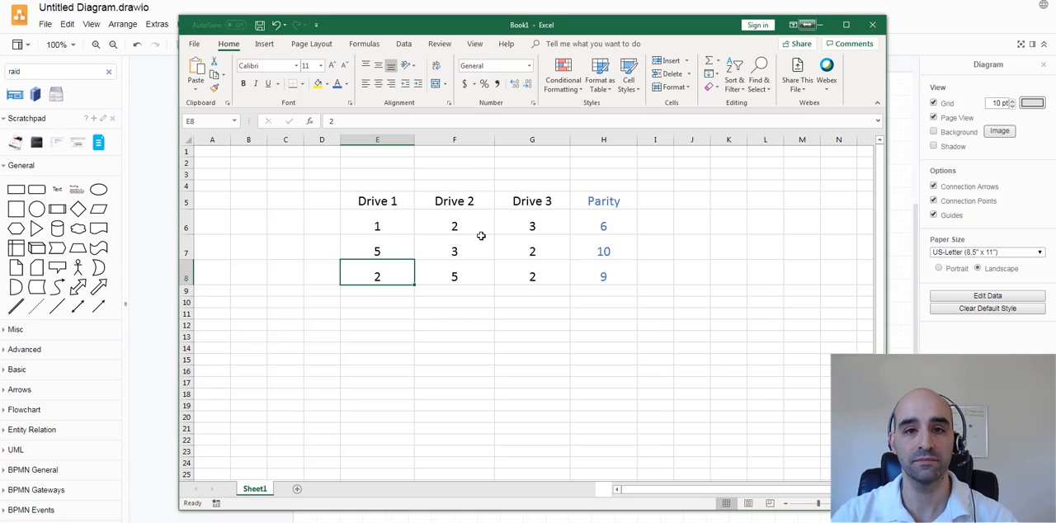